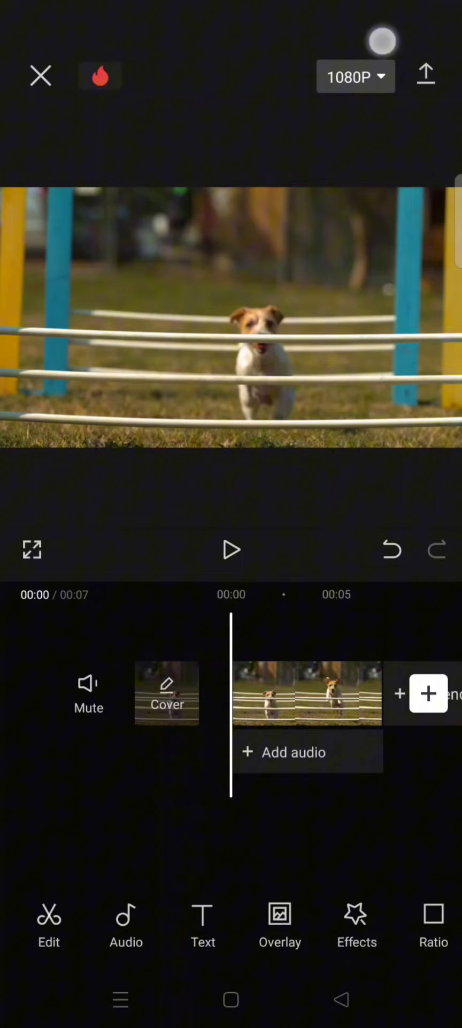
# Step: Open the 1080P export settings panel for the dog agility clip
pyautogui.click(356, 76)
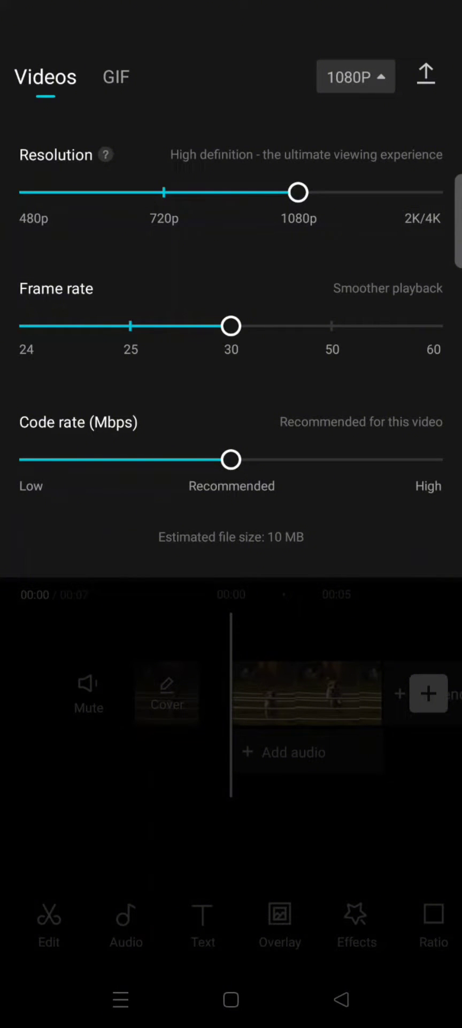
# Step: Switch the export format to GIF and choose 240P Standard quality (~4MB)
pyautogui.click(116, 76)
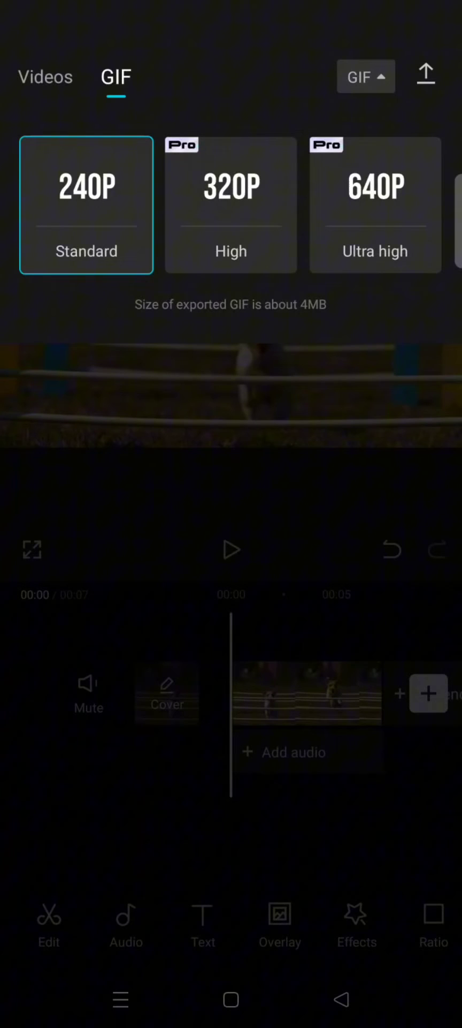
pyautogui.click(425, 74)
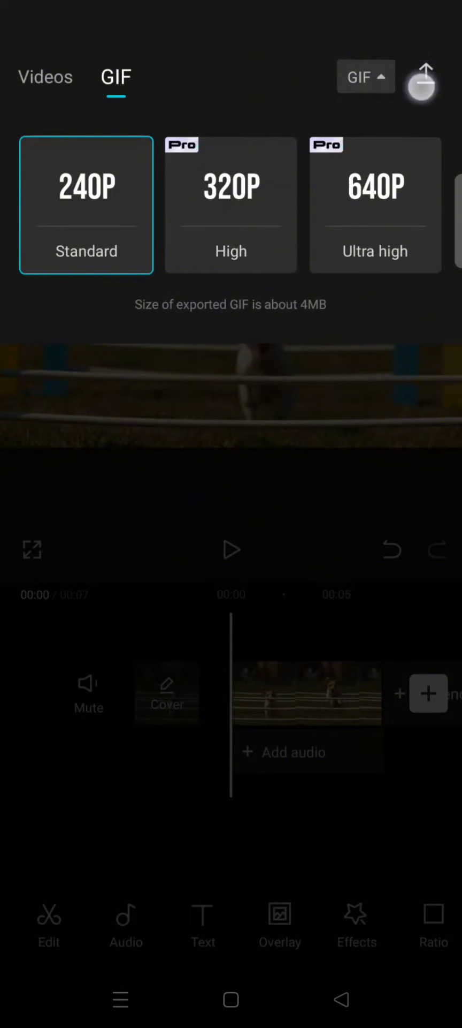
# Step: Export the dog clip as a GIF and reach the Ready to share screen
pyautogui.click(422, 79)
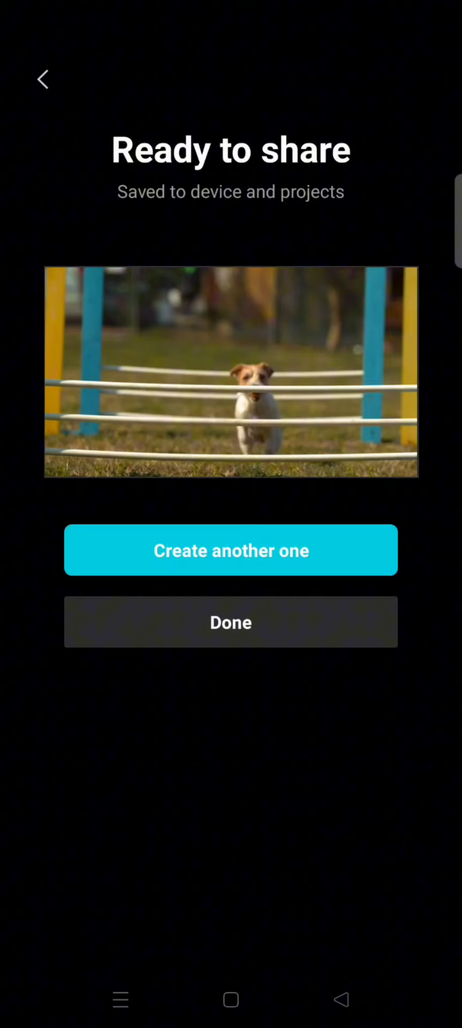